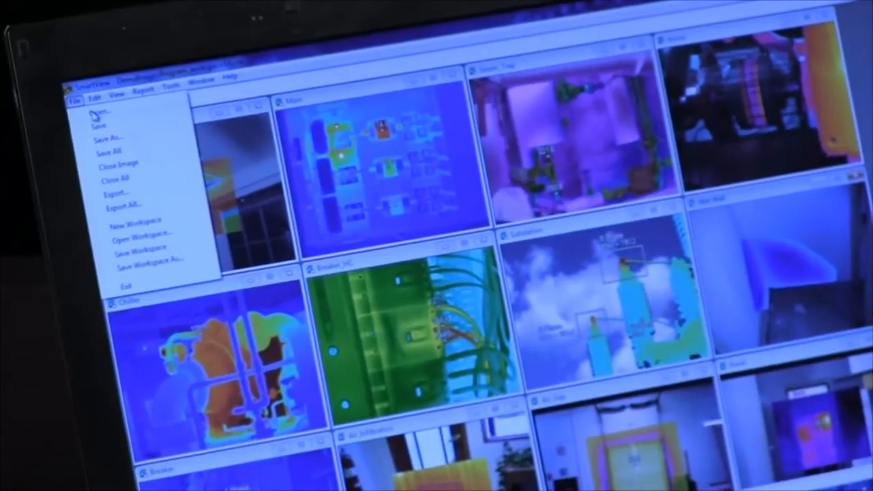
Step: Load several thermal images from the SD card folder as cascaded windows in the workspace
left_click(100, 109)
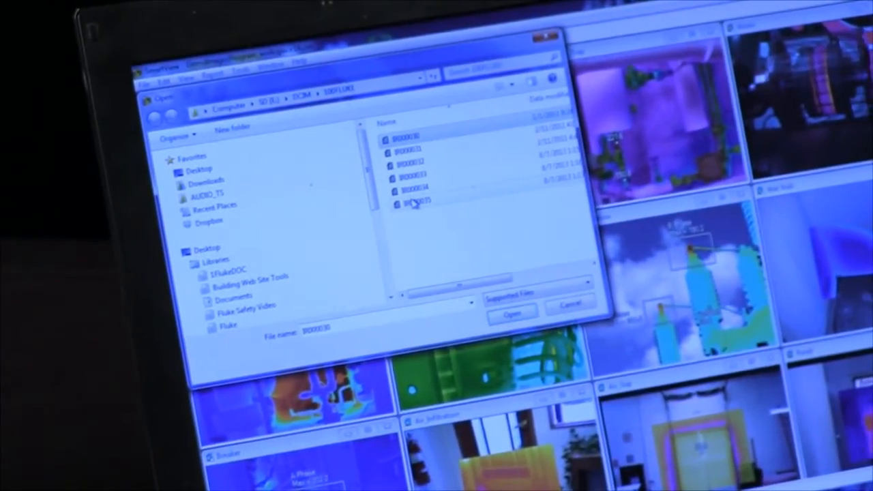
left_click(510, 314)
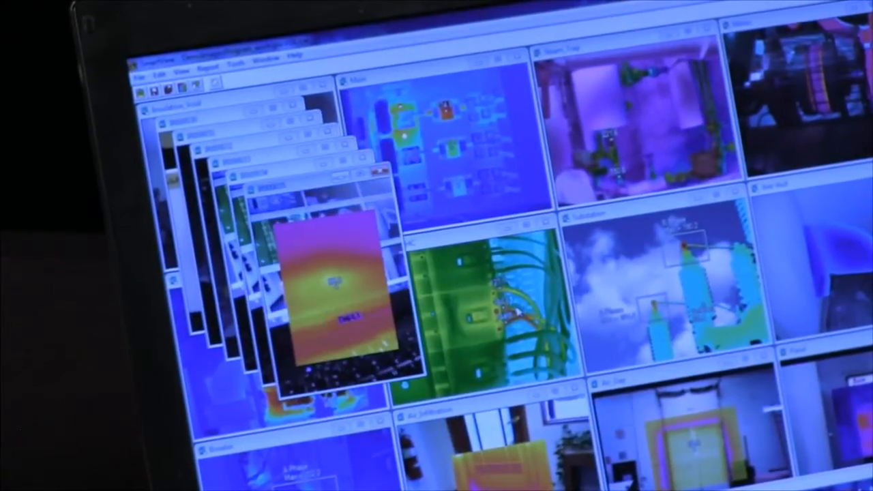